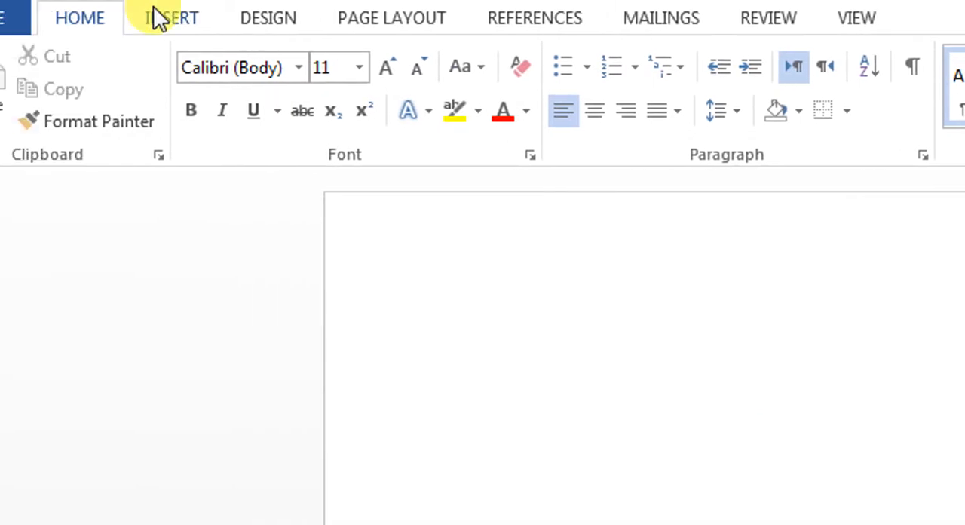
Step: Insert a new equation with an empty square-bracketed 3x3 matrix on the blank page
left_click(169, 18)
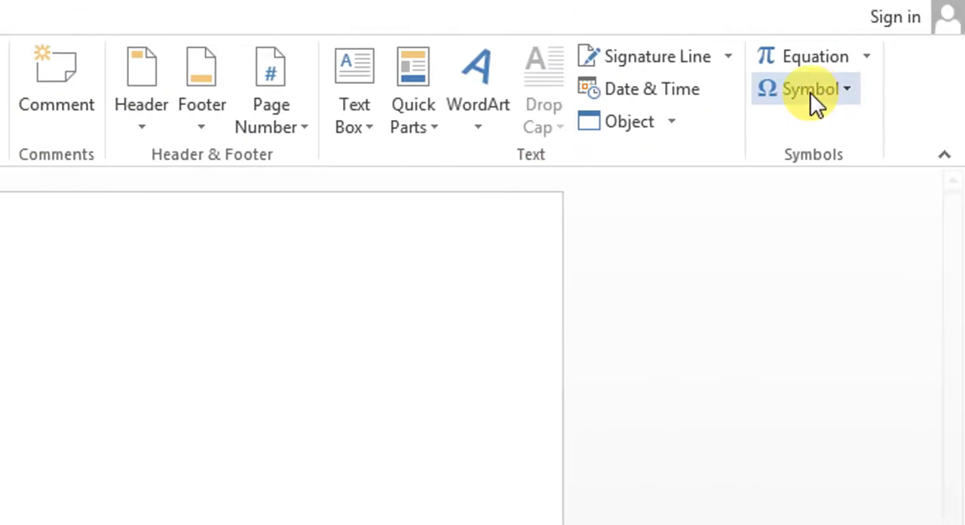
left_click(814, 56)
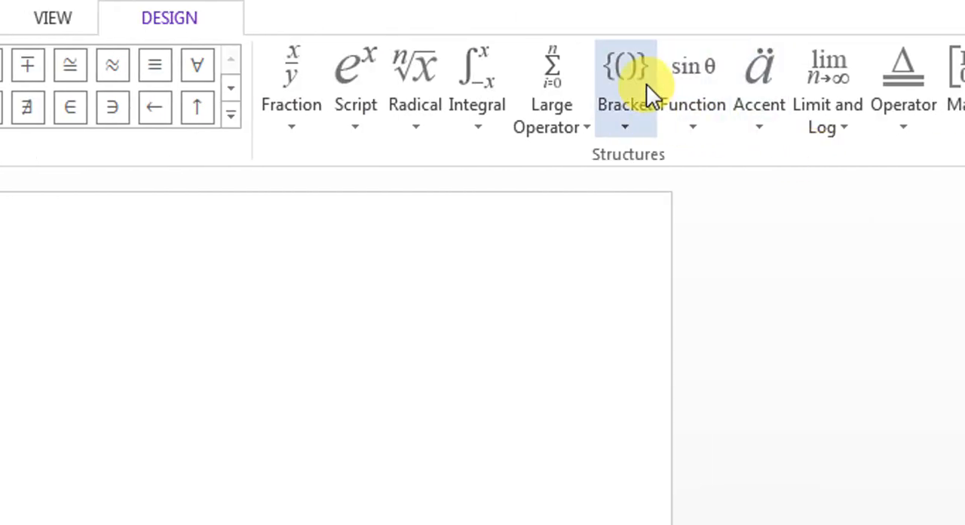
left_click(624, 83)
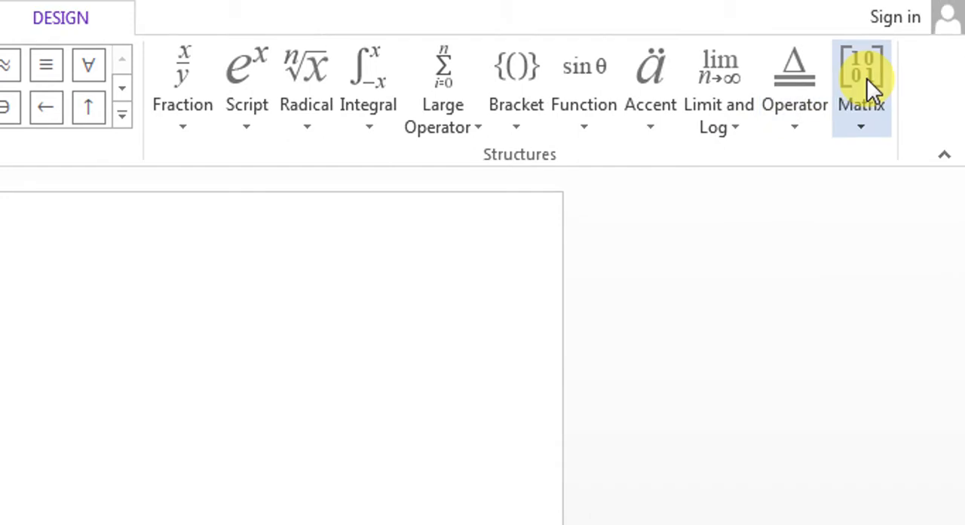
left_click(861, 76)
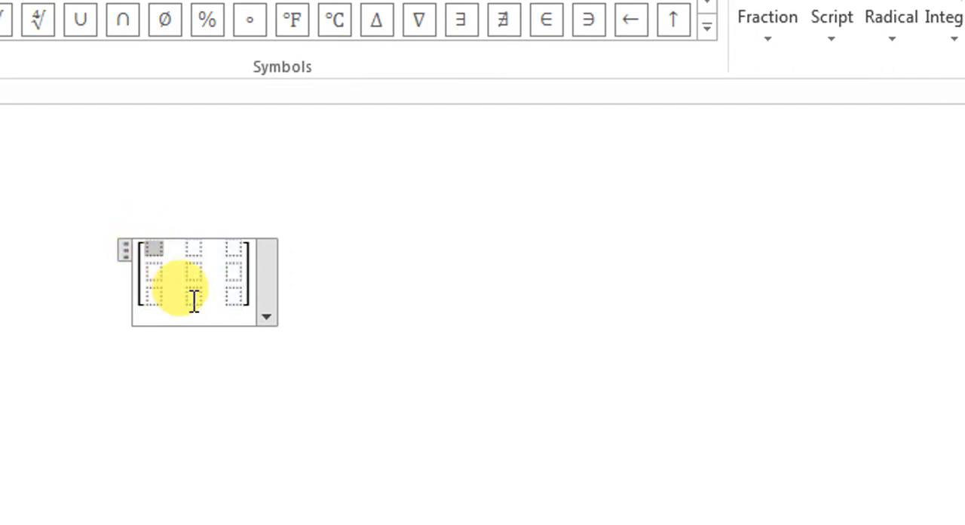
Step: Enter the matrix rows 1 2 3, 1 2 237 and 6 7 7 into the placeholders
type("1")
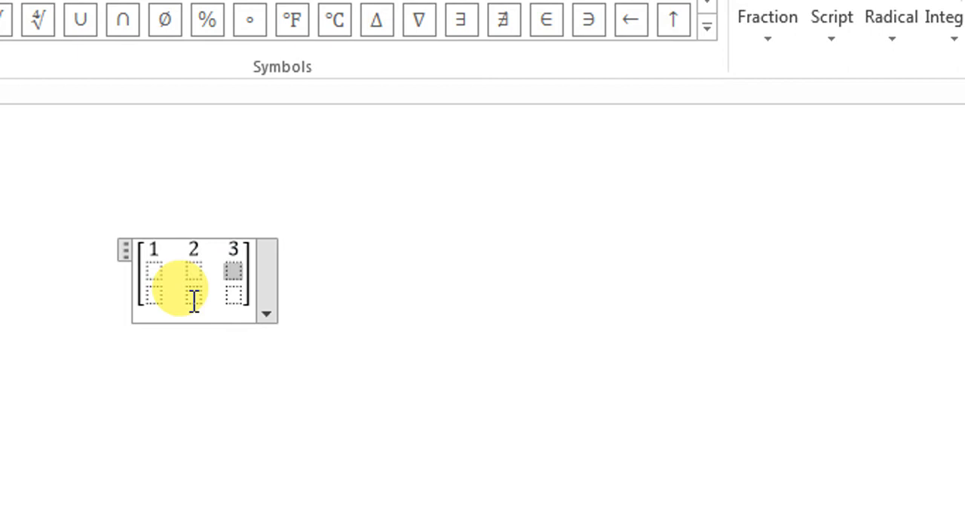
type("23")
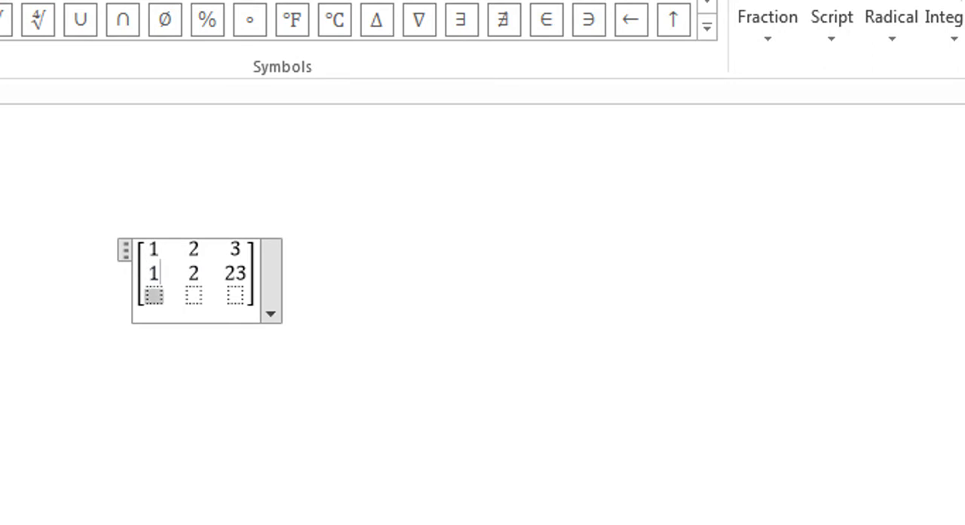
type("6")
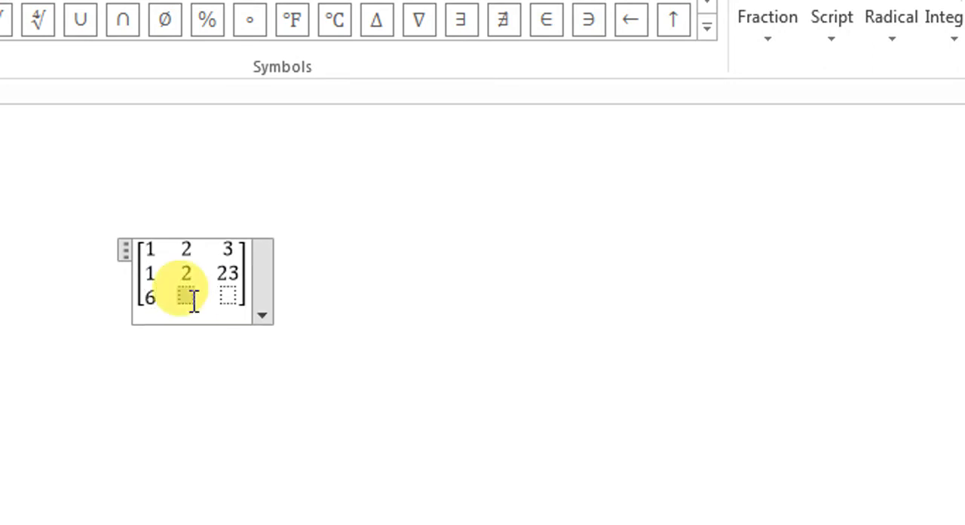
type("7")
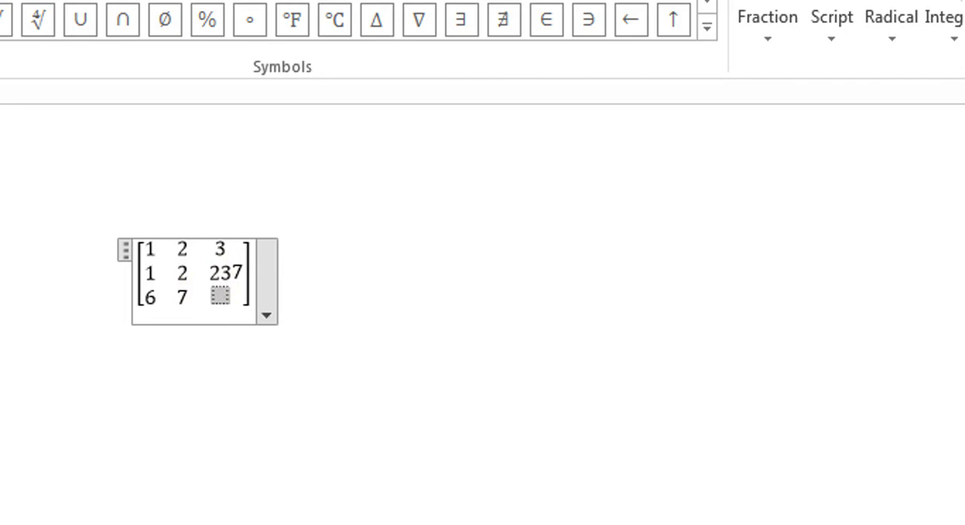
type("7")
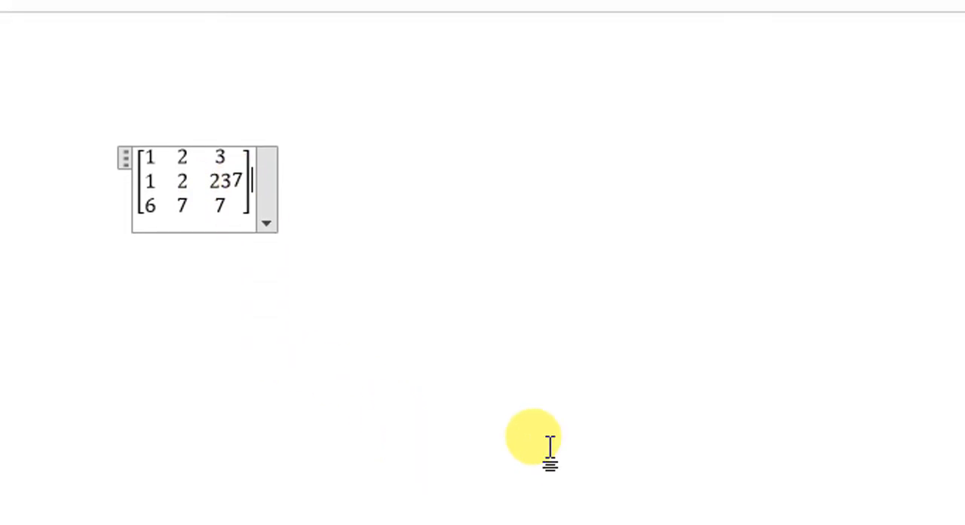
Step: Add an equals sign and an empty bracketed 3x1 column vector after the matrix
left_click(218, 18)
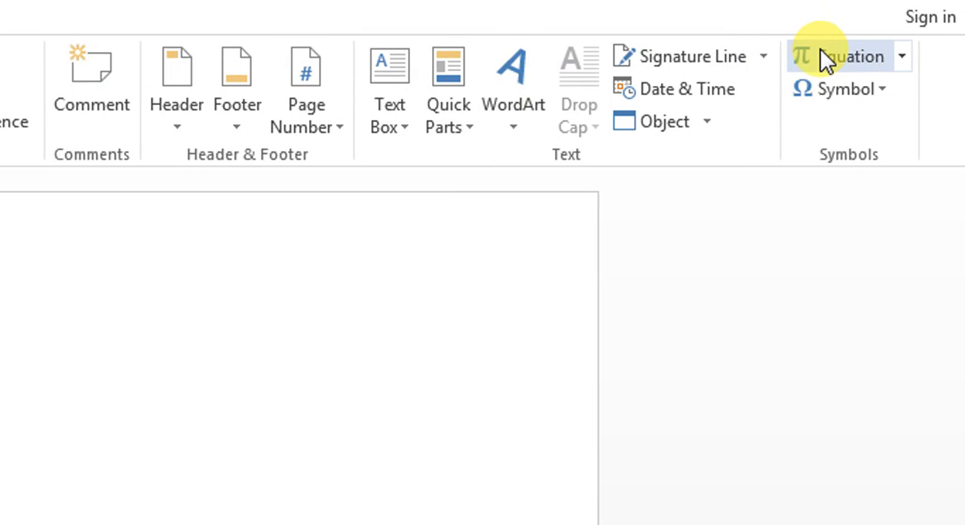
left_click(847, 56)
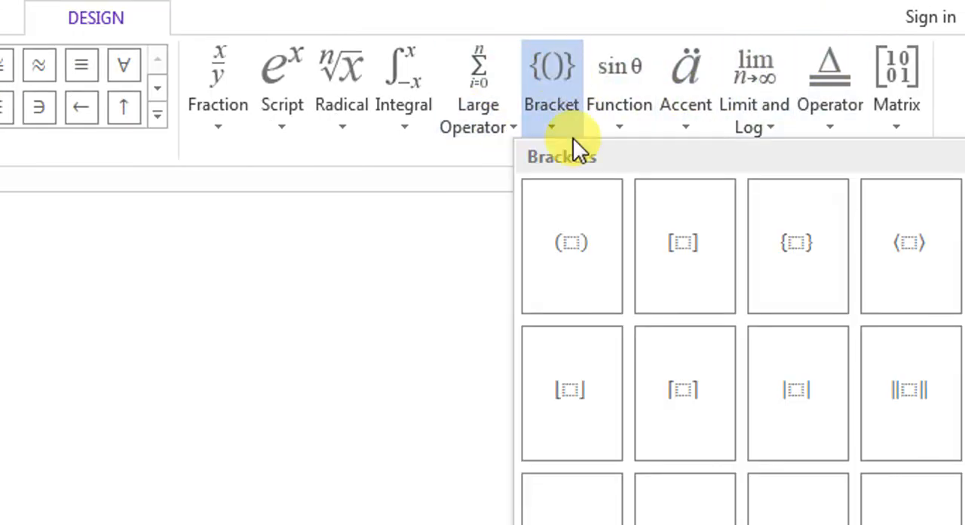
left_click(683, 241)
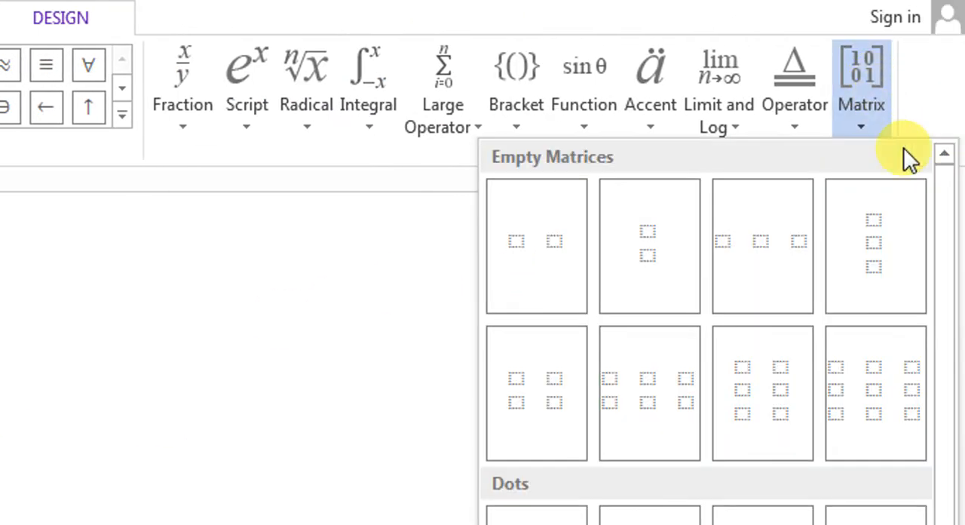
mouse_move(875, 241)
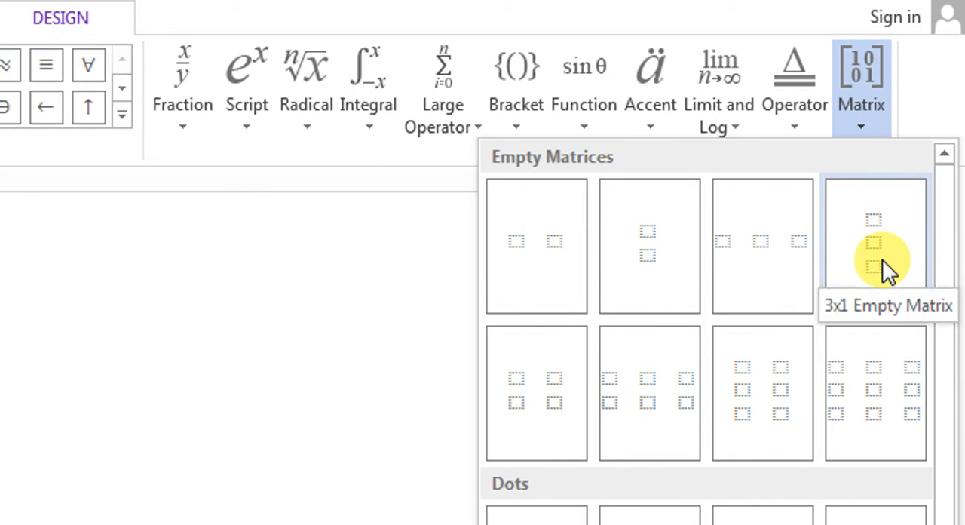
left_click(875, 244)
type("x")
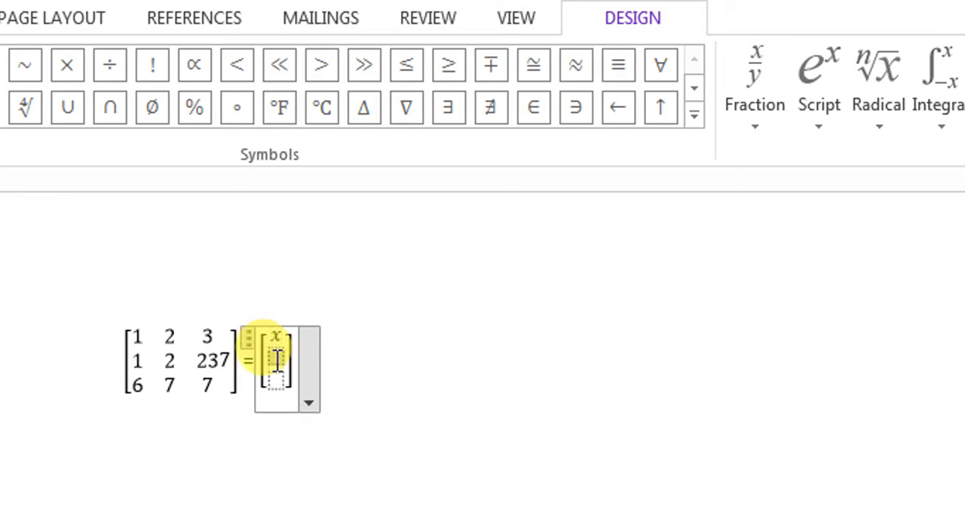
Step: Enter y into the column vector beneath x
type("y")
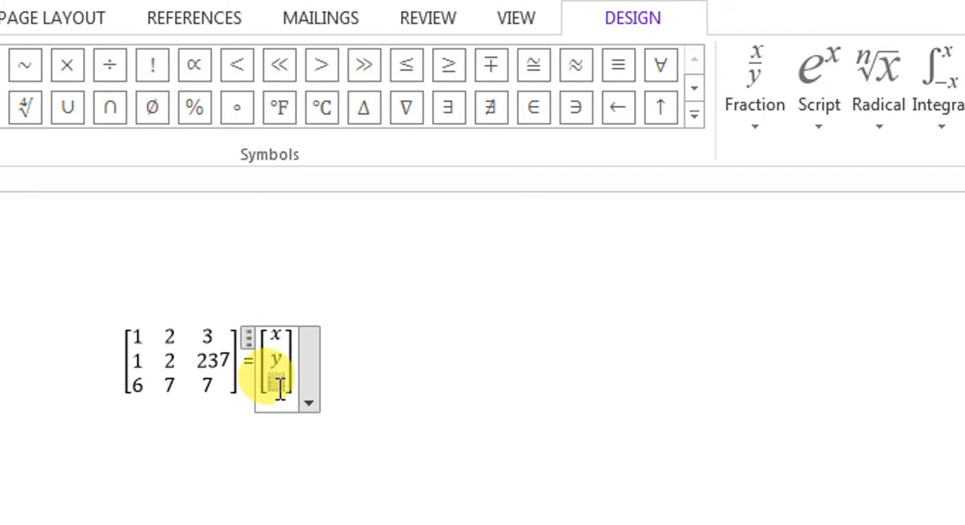